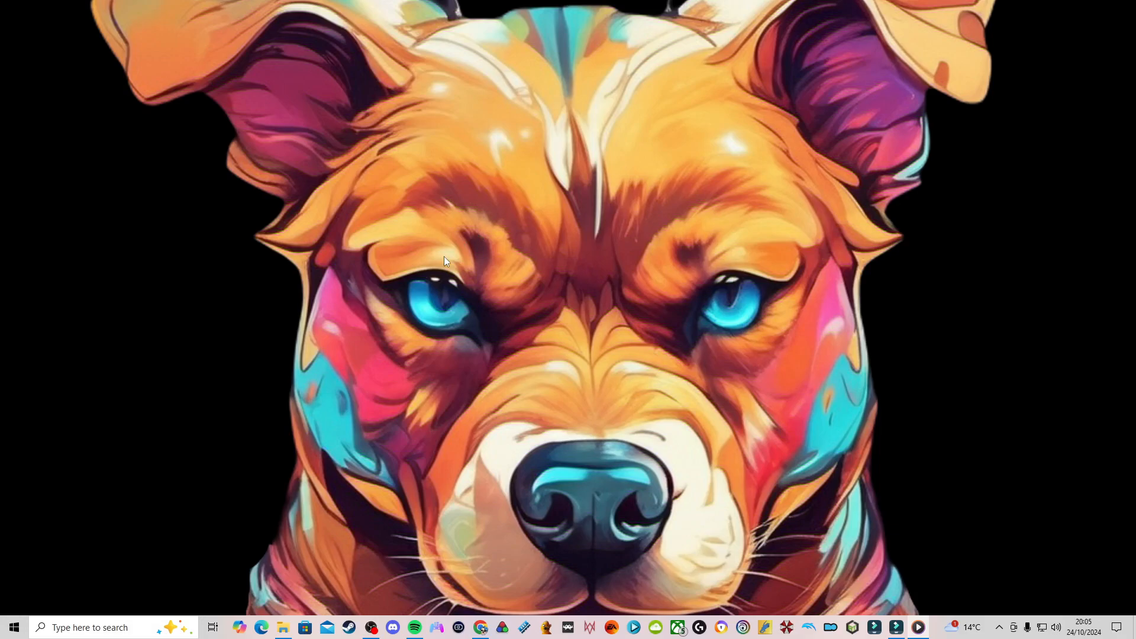
mouse_move(477, 334)
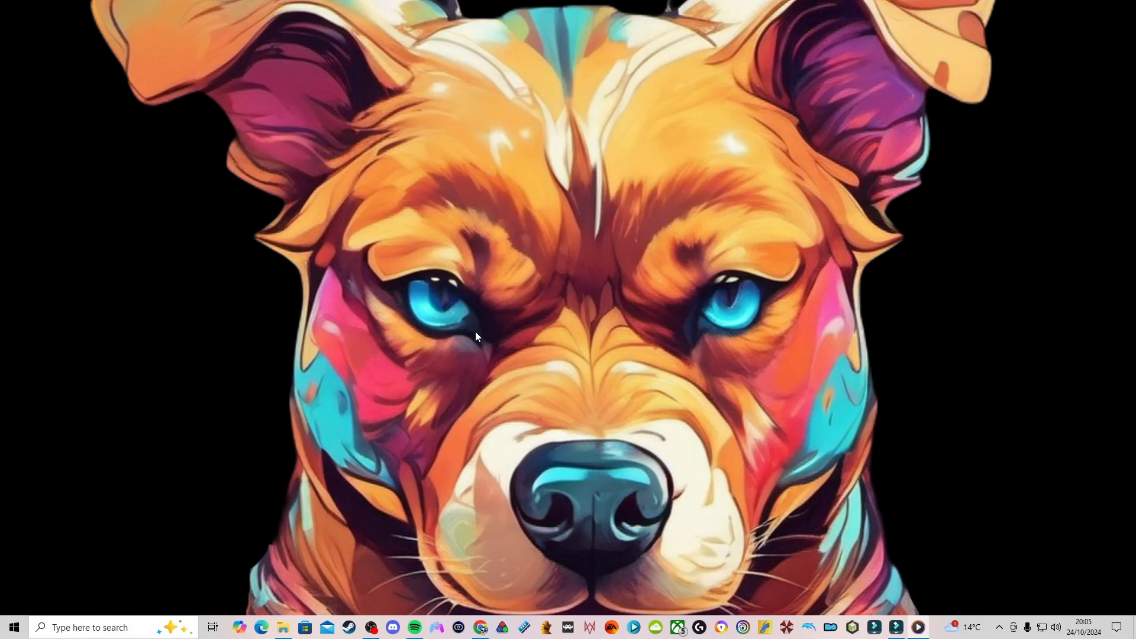
mouse_move(505, 457)
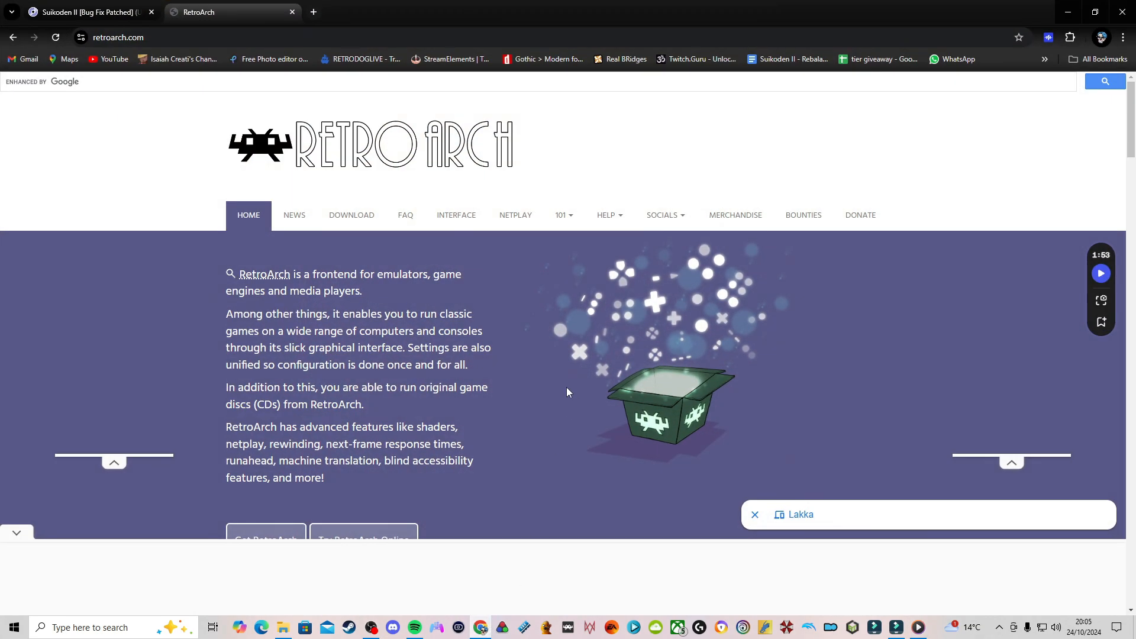
mouse_move(531, 162)
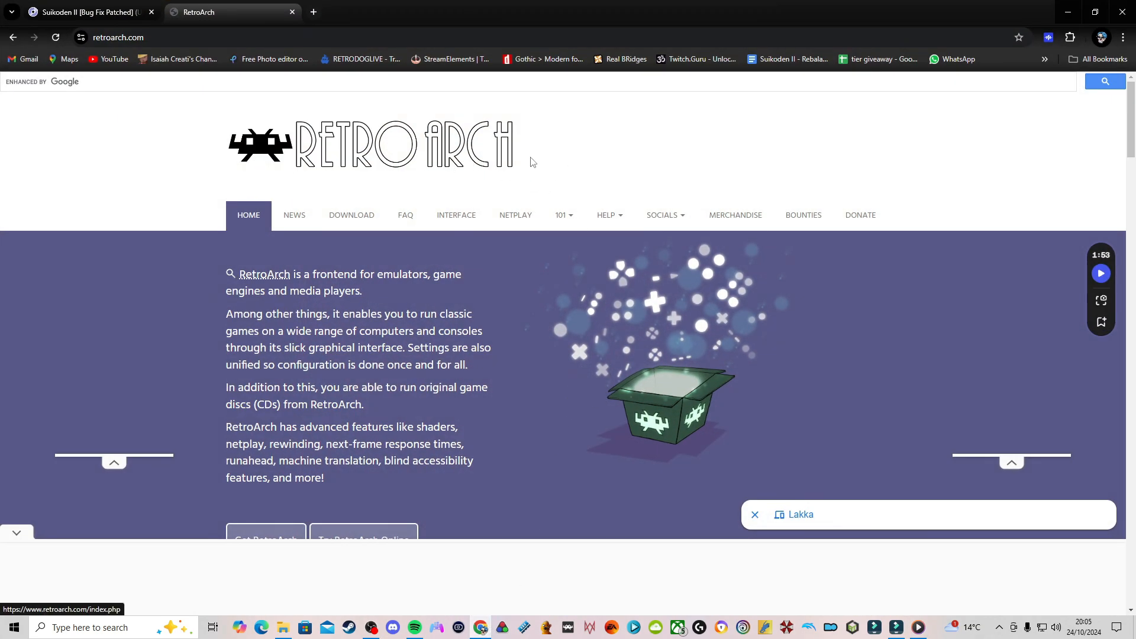
Step: Go to the RetroArch downloads page listing stable version 1.19.1 for Win64
click(352, 215)
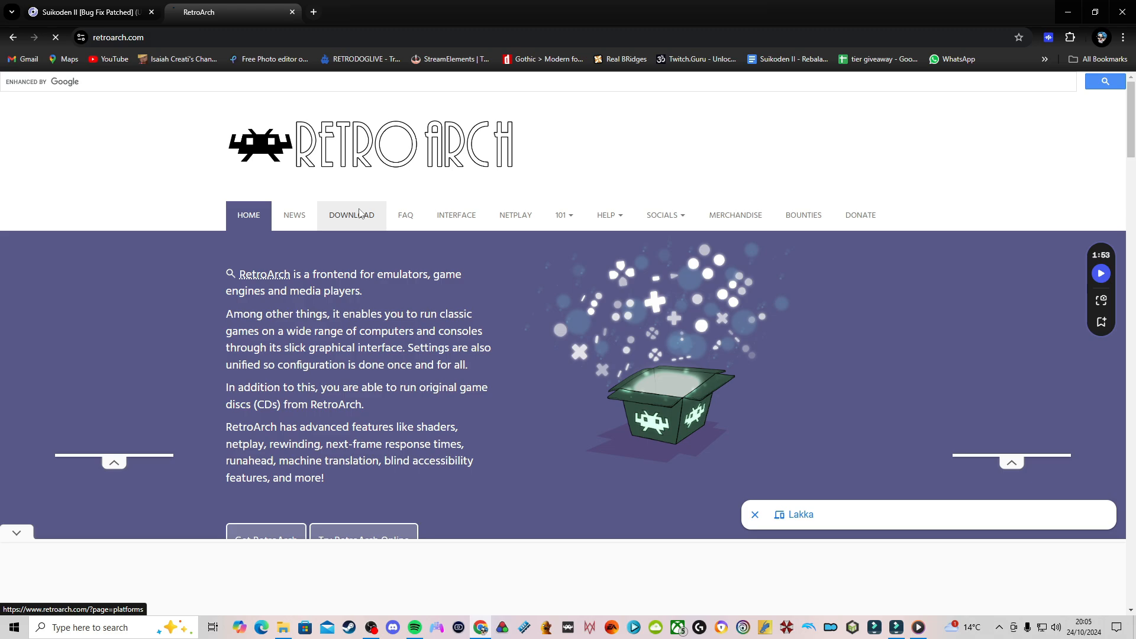
click(350, 214)
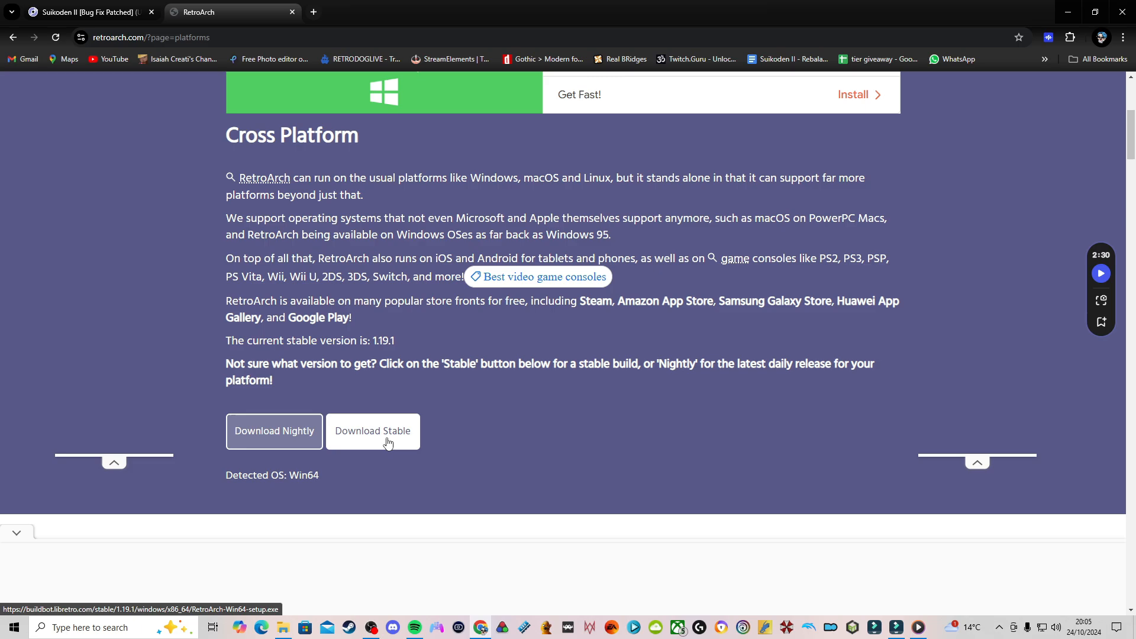
mouse_move(453, 427)
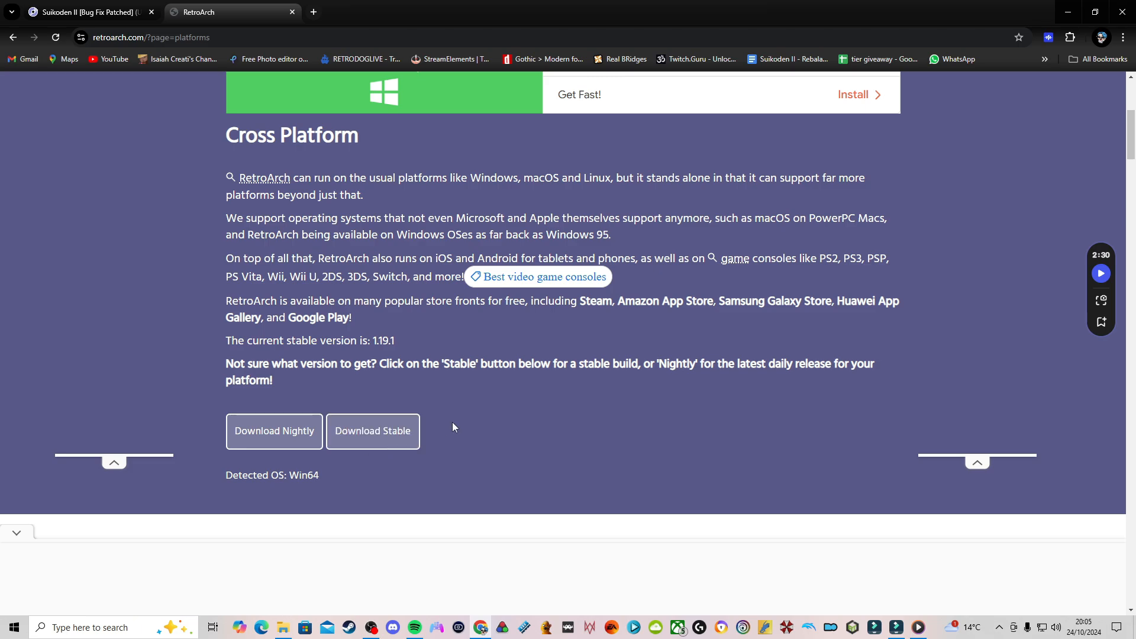
mouse_move(531, 441)
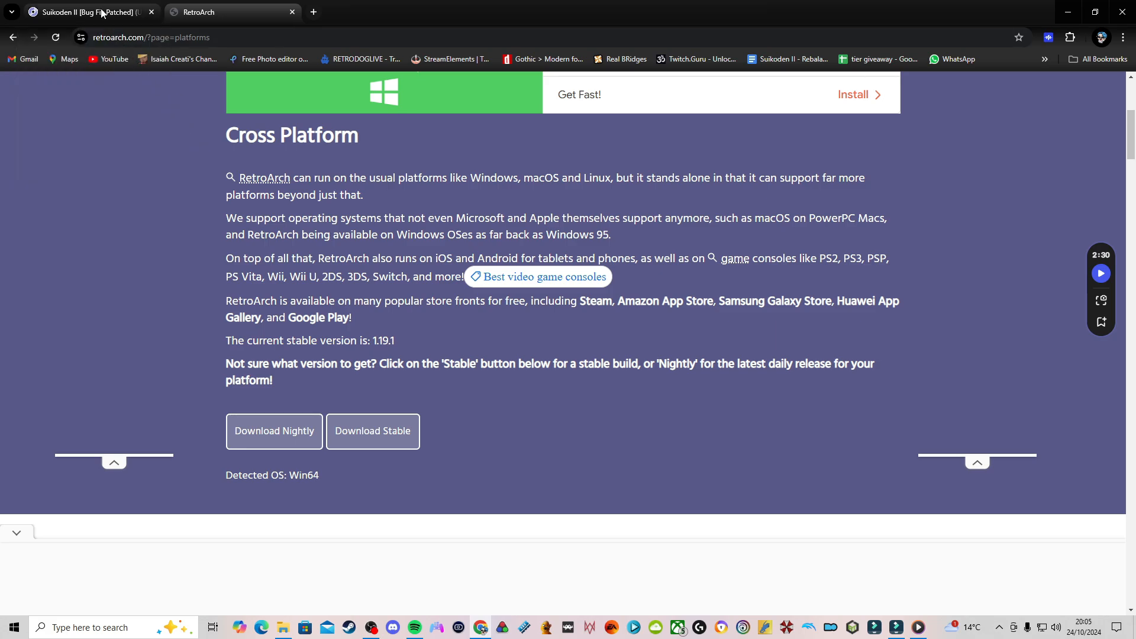
Step: Switch to the Suikoden II [Bug Fix Patched] (USA) page and select its full title
click(86, 12)
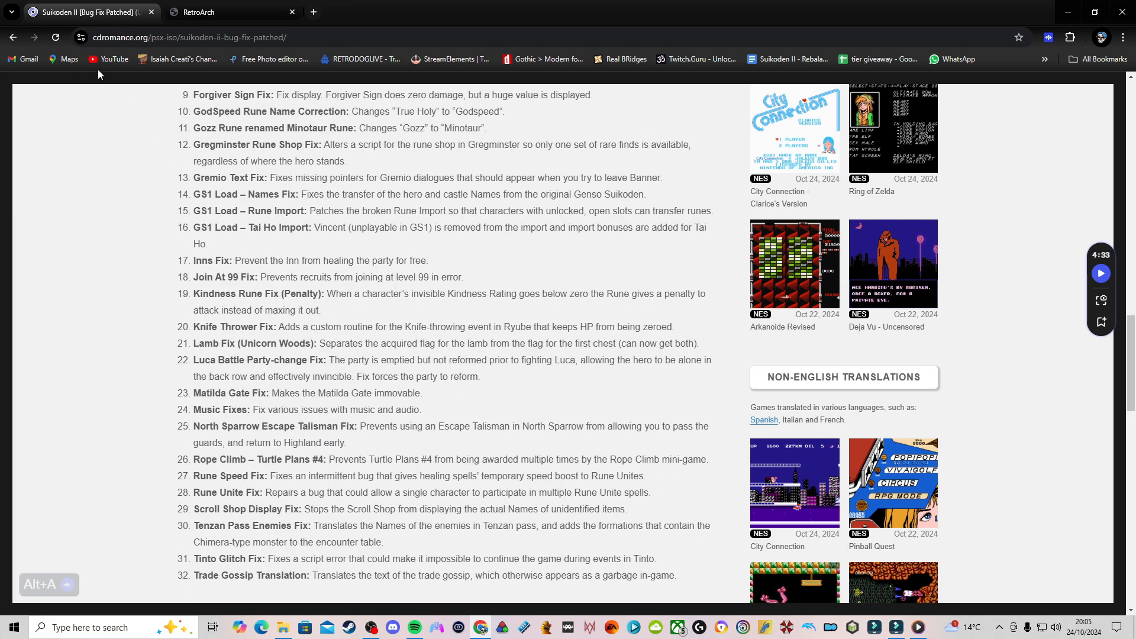
scroll(up, 3)
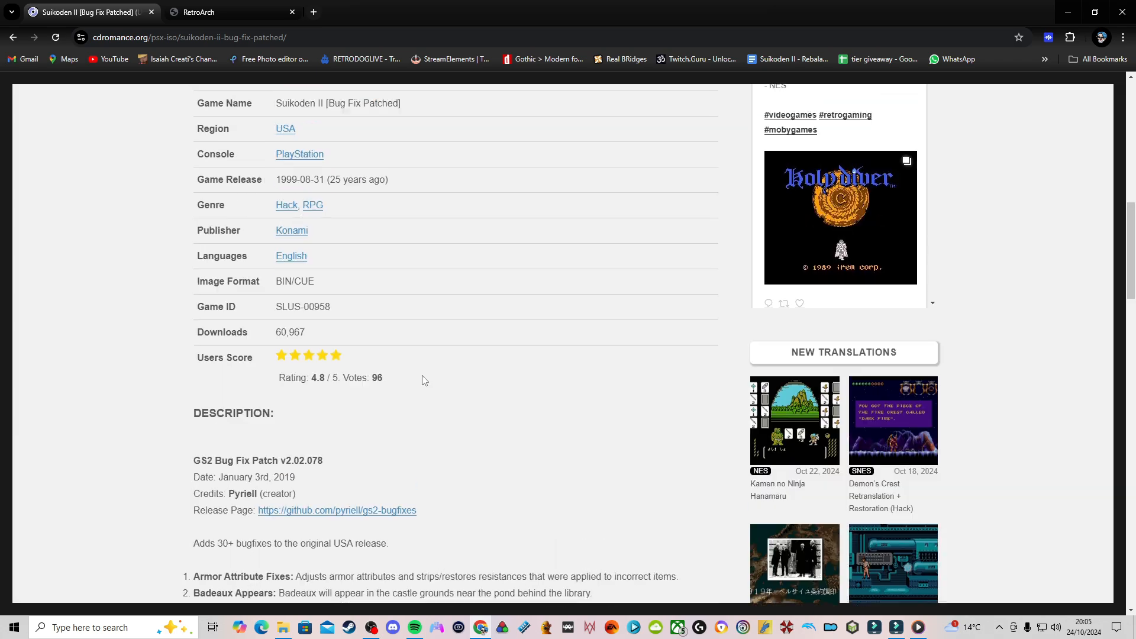
scroll(up, 3)
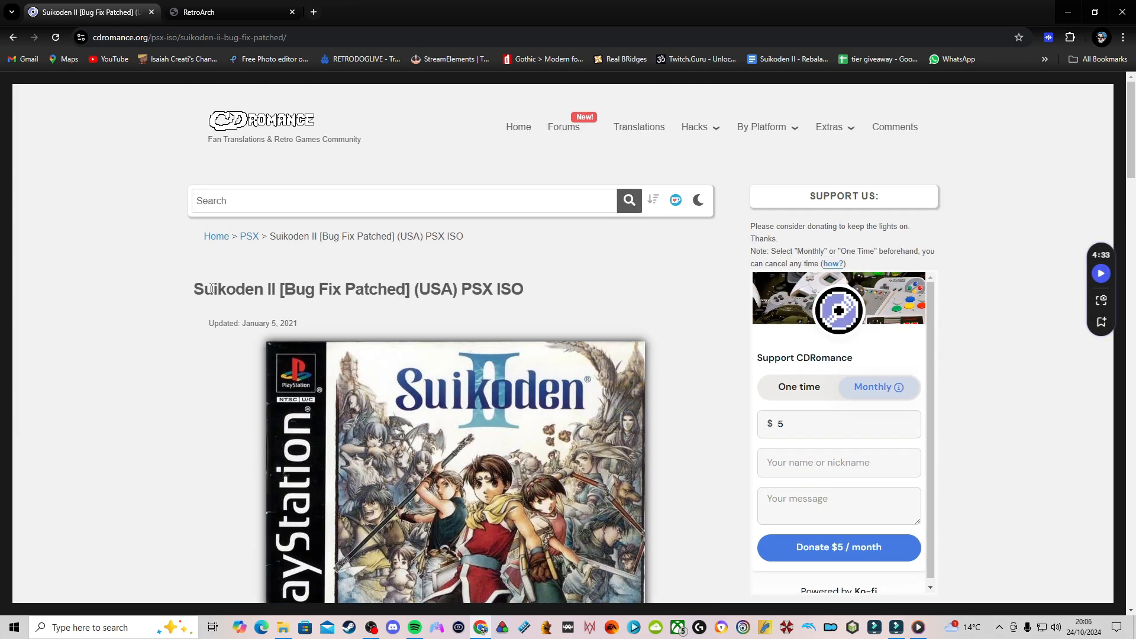
triple_click(358, 288)
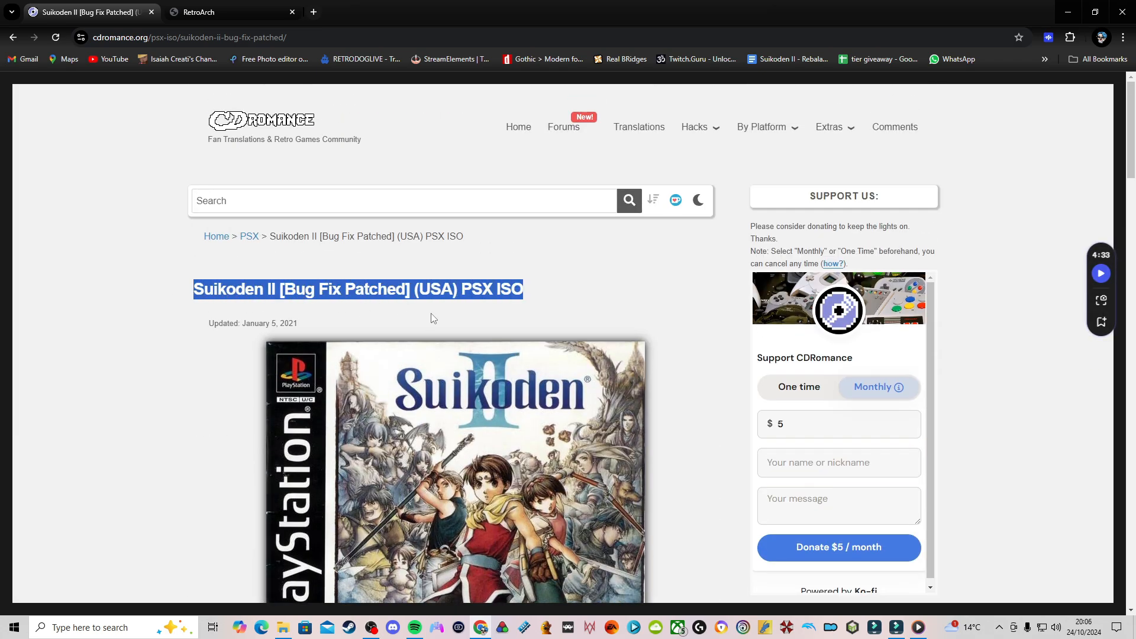
Step: Scroll down through the page to the Find Links and Related Games section
scroll(down, 3)
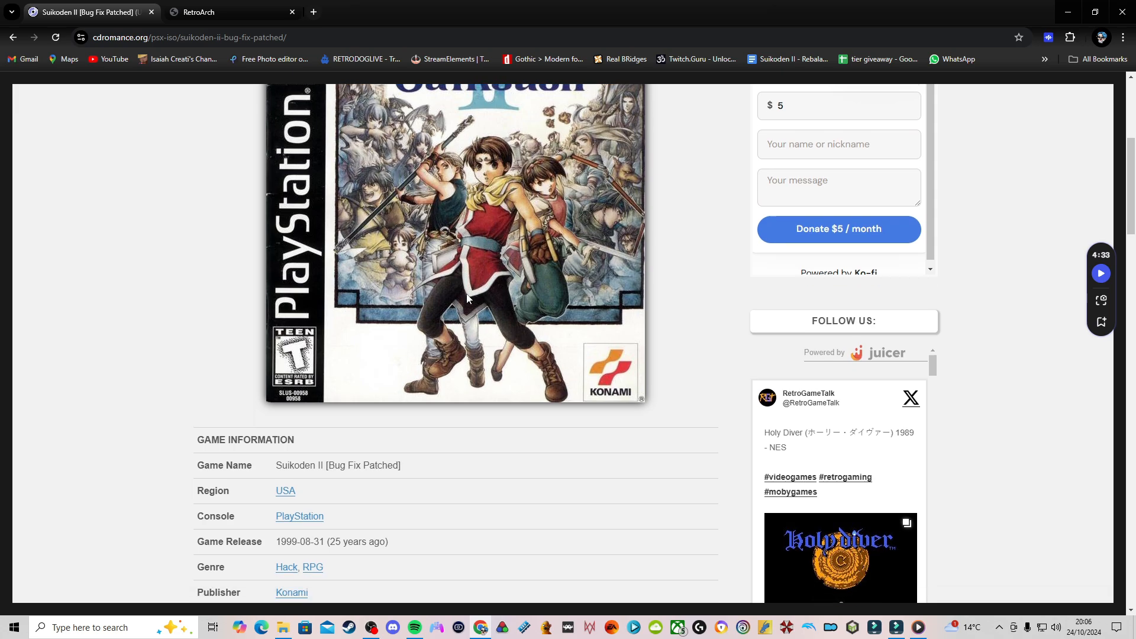
scroll(down, 3)
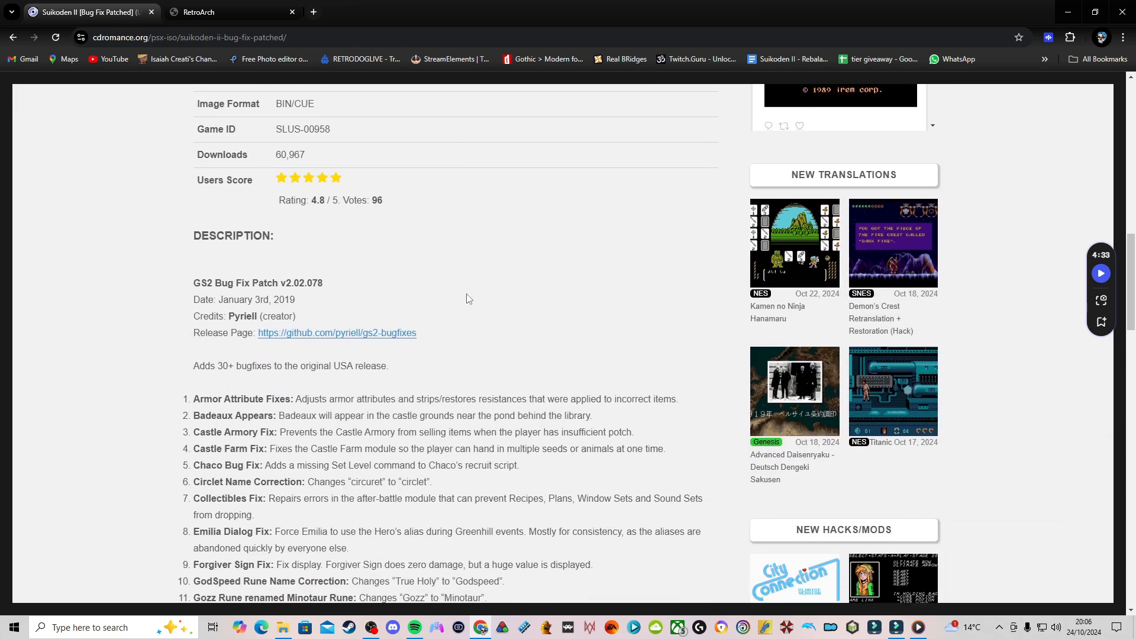
scroll(down, 3)
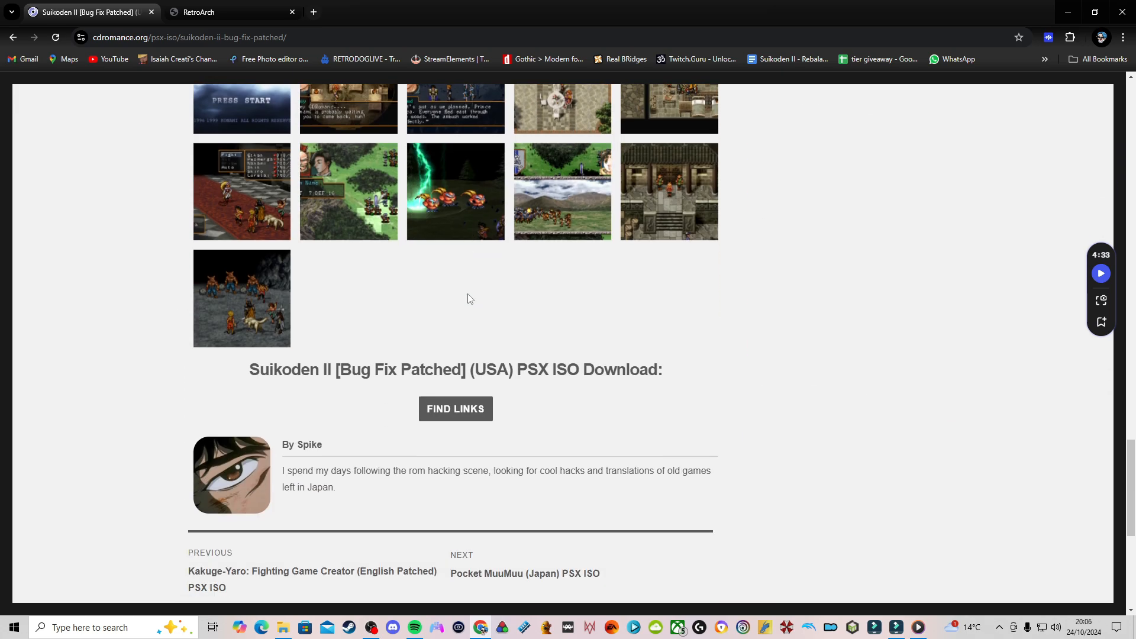
scroll(down, 3)
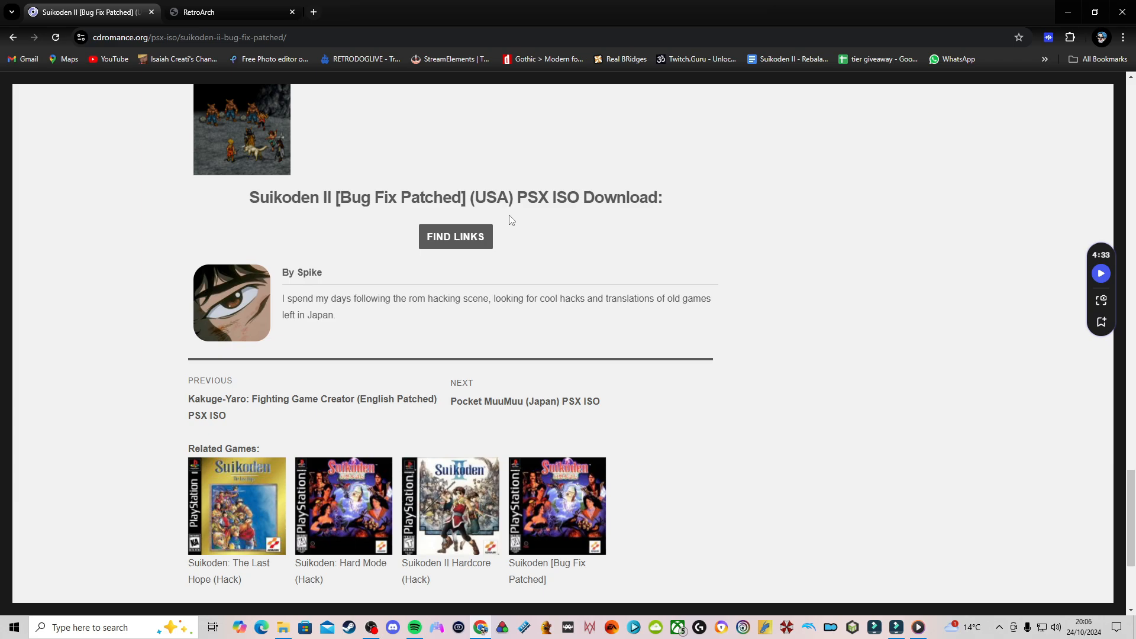
click(455, 237)
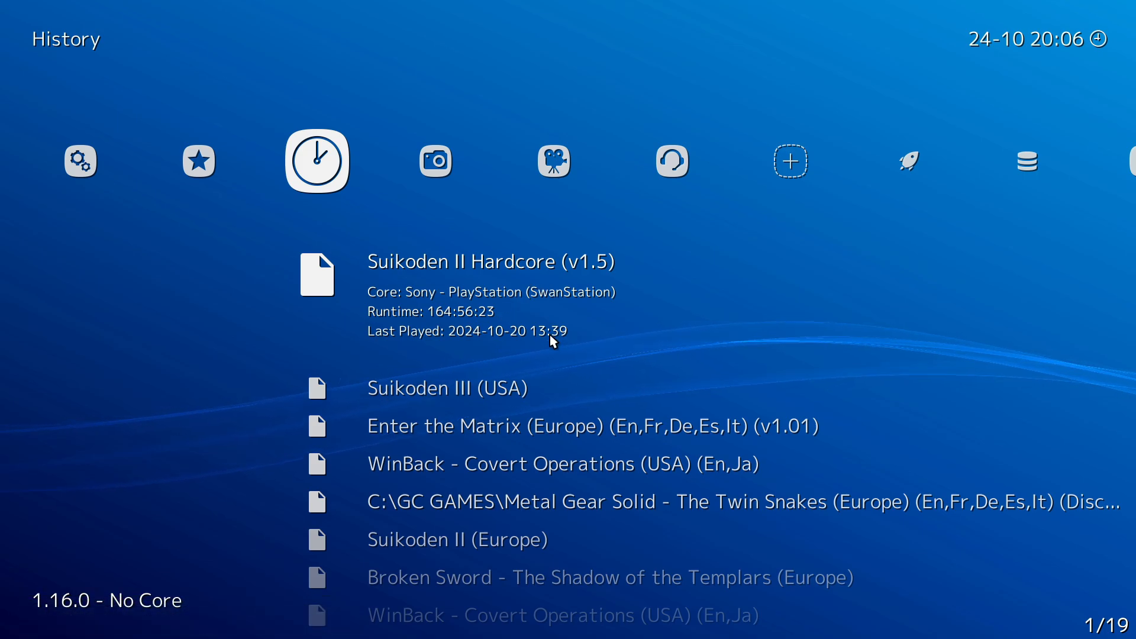
mouse_move(544, 318)
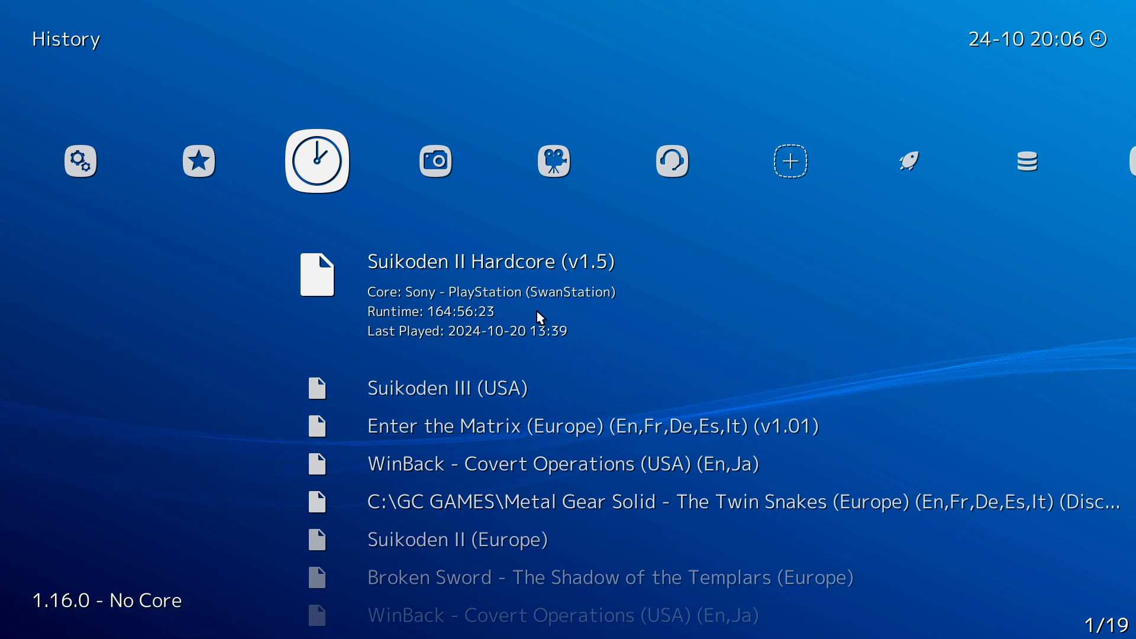
mouse_move(722, 372)
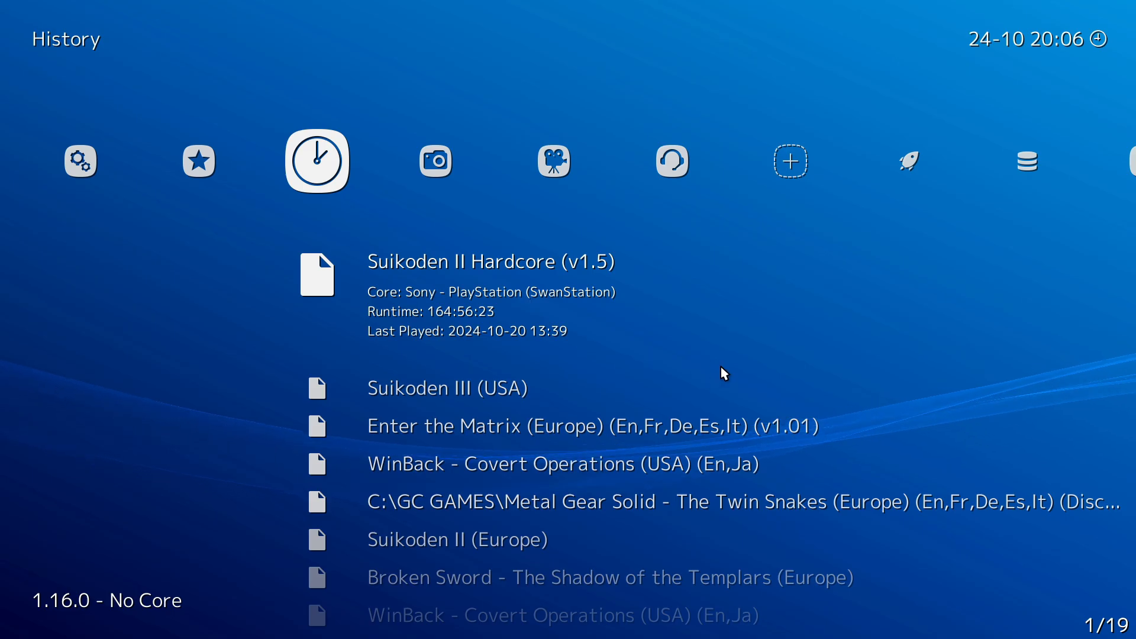